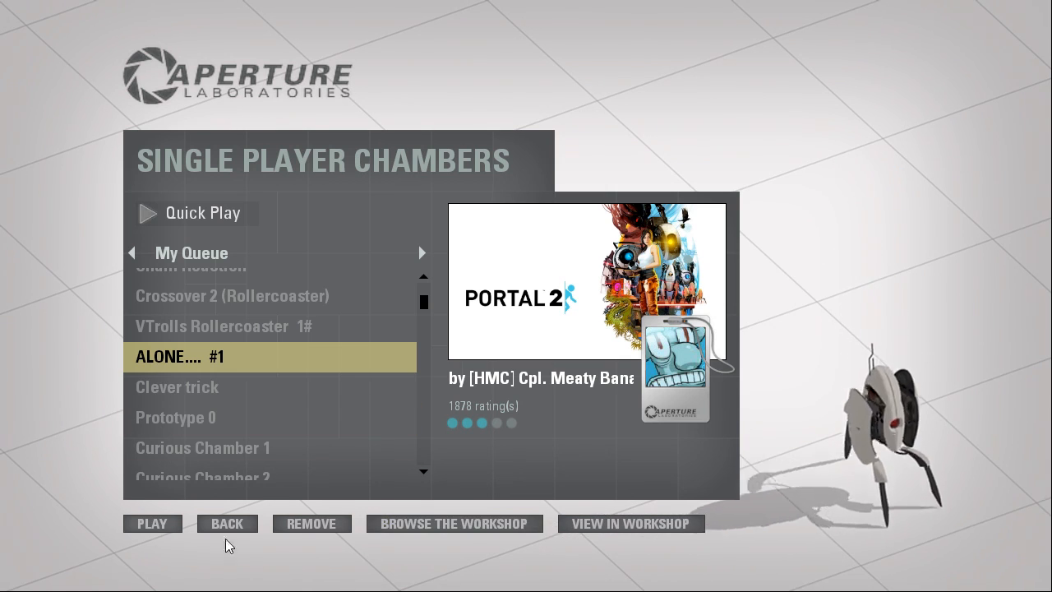
Start playing the queued community chamber "ALONE...." from Single Player Chambers.
left_click(151, 523)
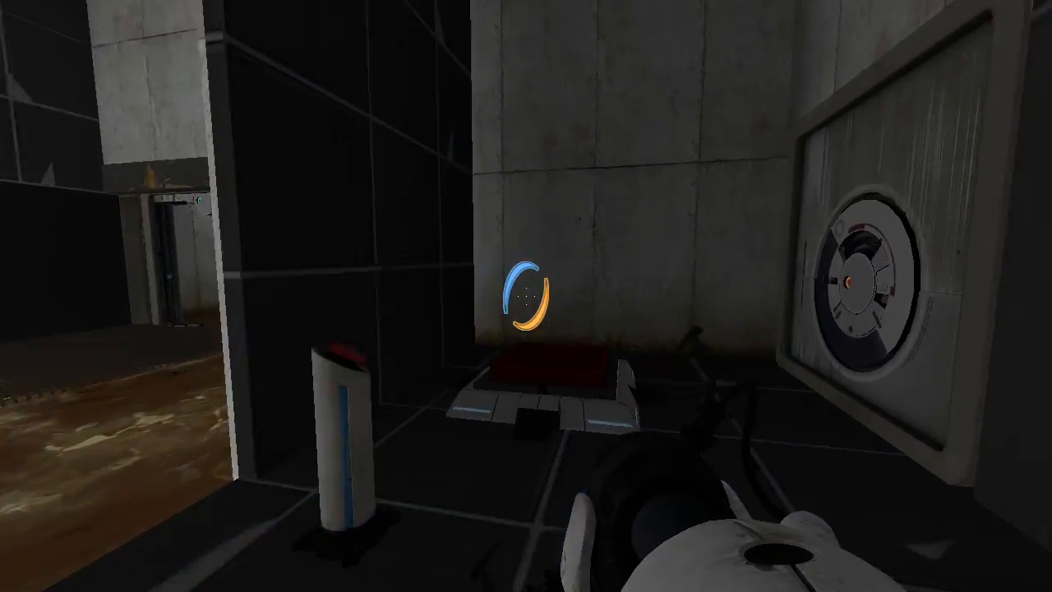
Fire portals in the chamber and near the tractor beam to bring the cube into play.
left_click(527, 296)
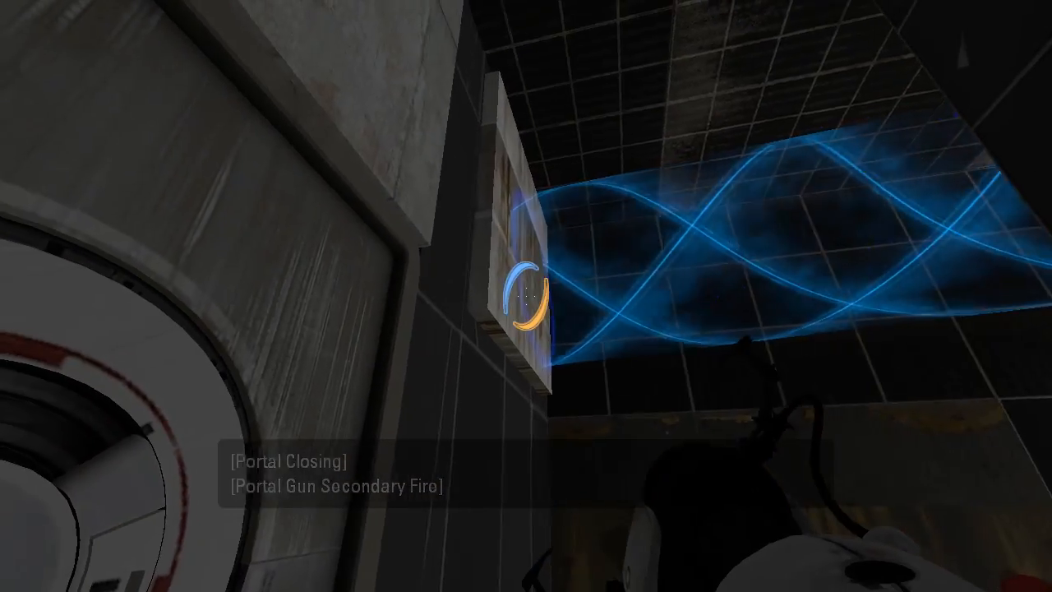
left_click(526, 296)
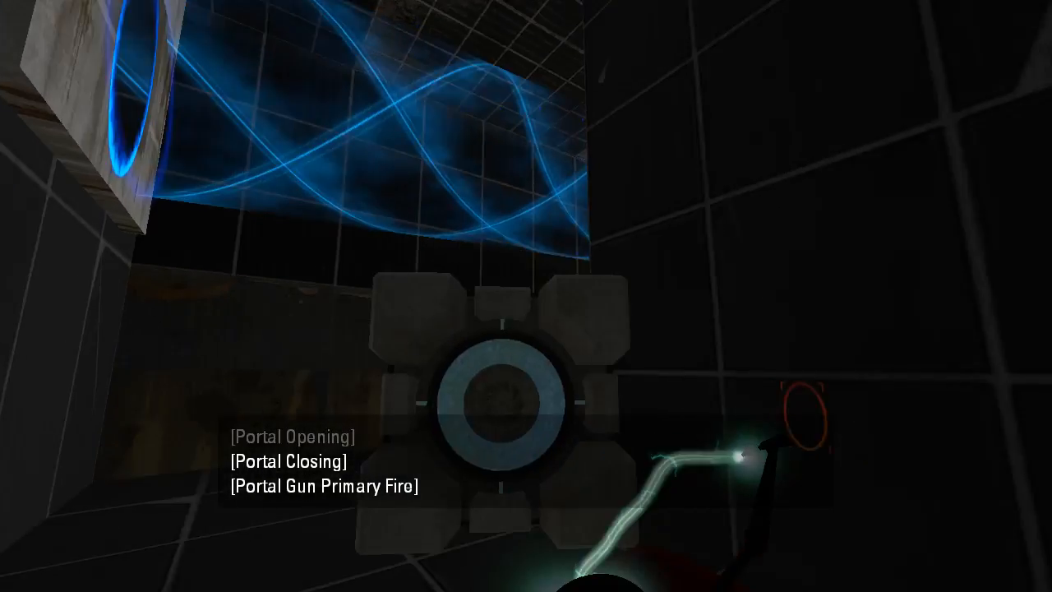